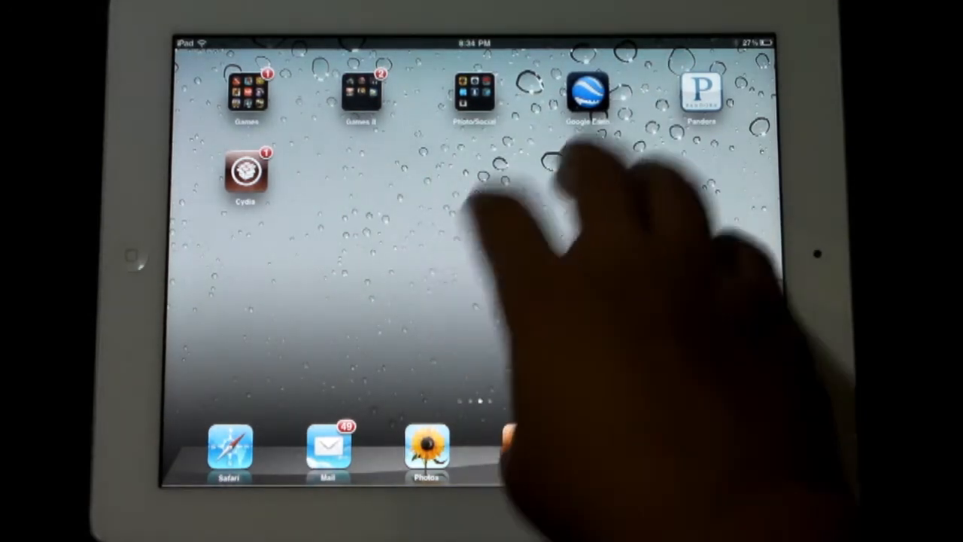
Swipe across the home screen with the multitasking gesture, then bring up Cydia's package search
scroll(left, 3)
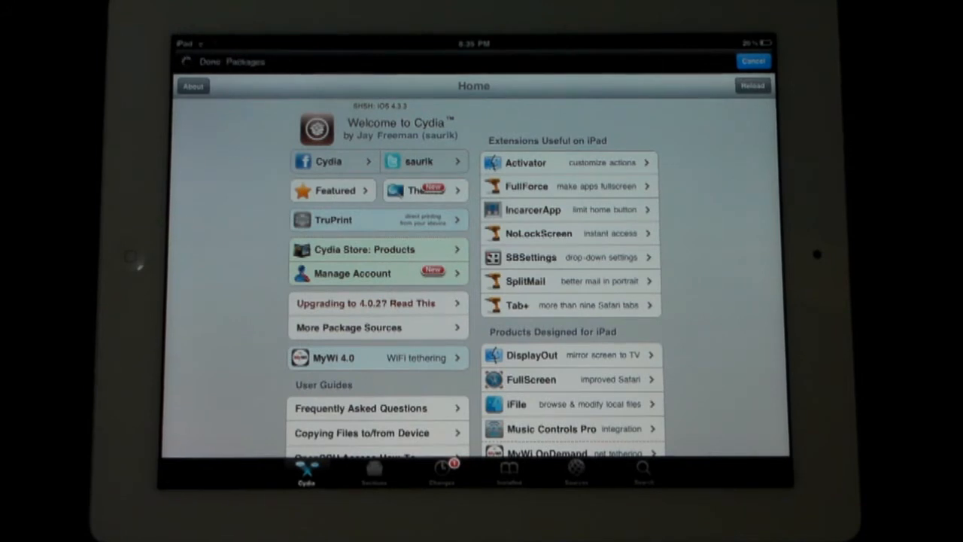
click(643, 474)
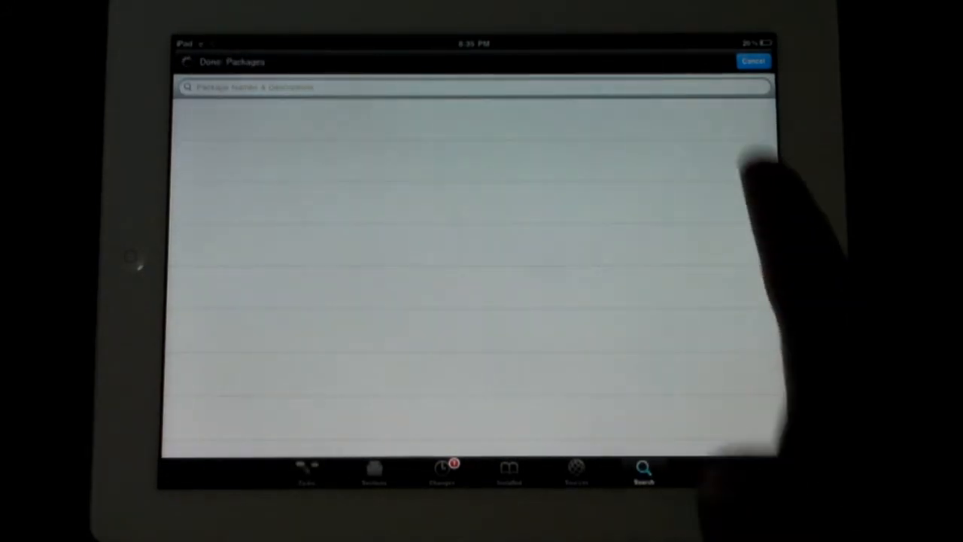
Search Cydia for "Multitasking" and open the installed Multitasking Gestures 3.0.1 details page
click(474, 87)
text(Multitaskin)
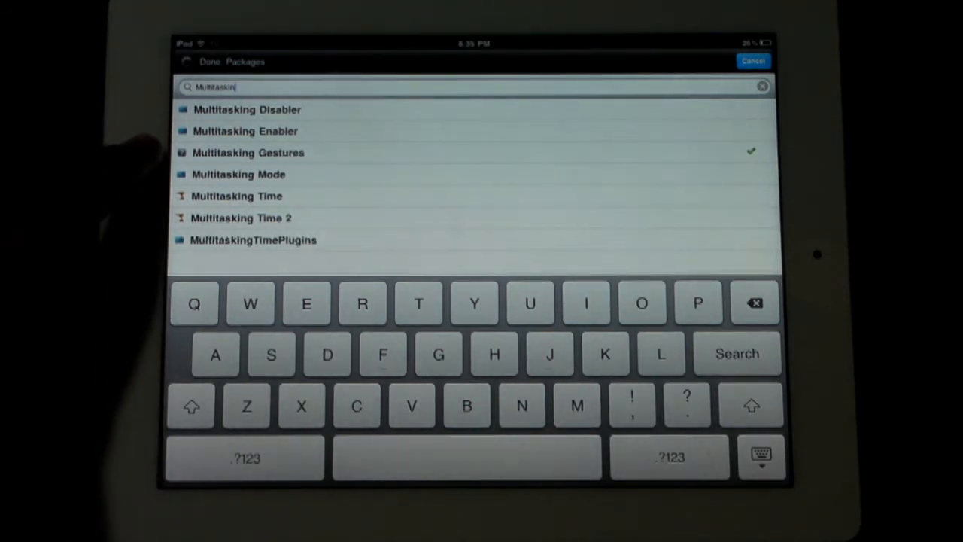
click(249, 152)
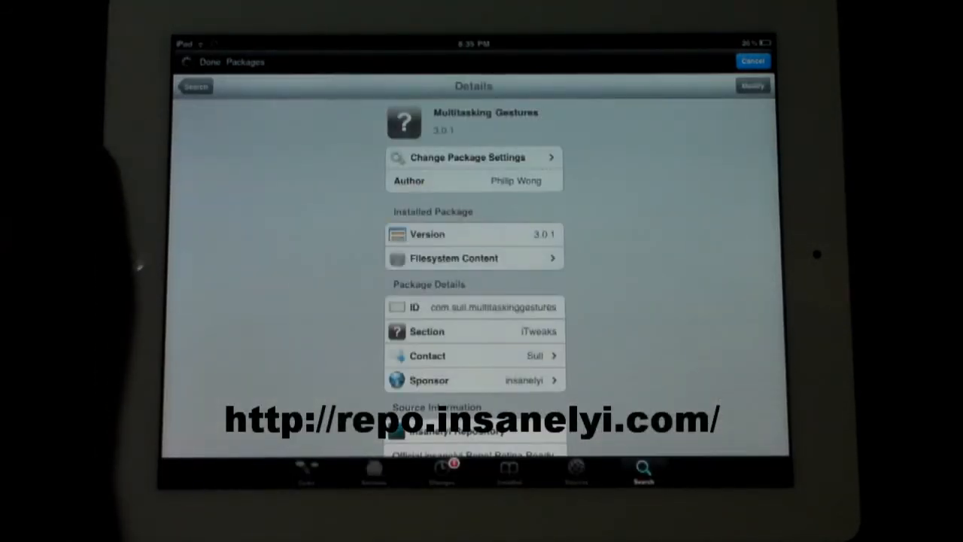